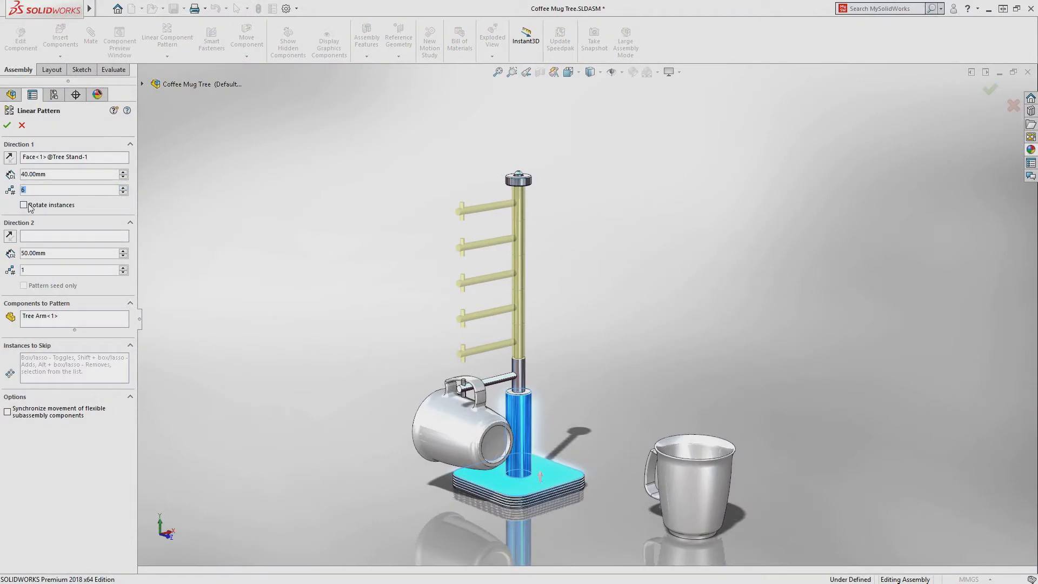
- Enable Rotate instances on the arm pattern and raise the angle between copies to 120 degrees
{"action": "left_click", "coordinate": [24, 205]}
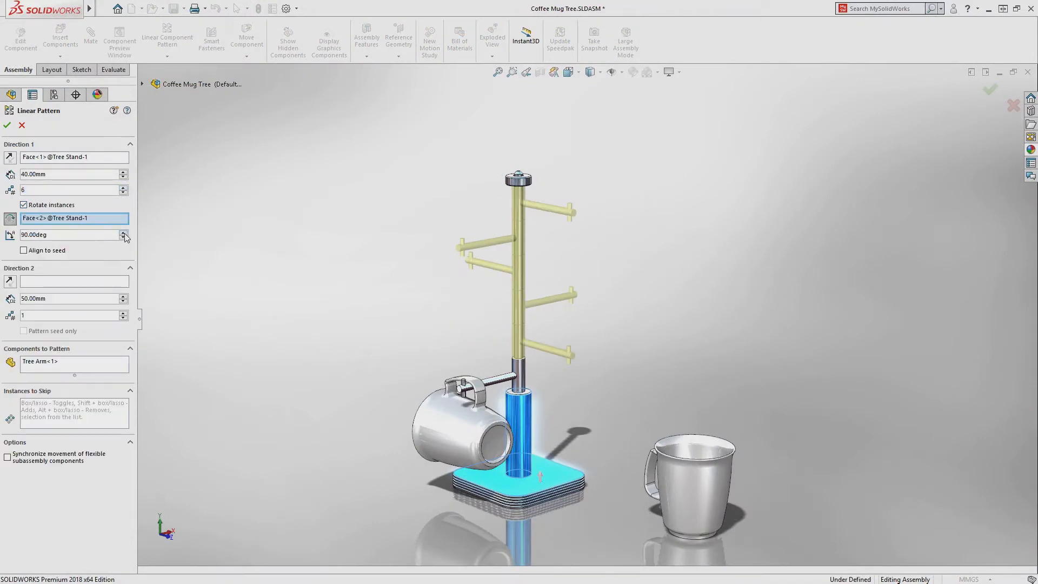
{"action": "left_click", "coordinate": [123, 232]}
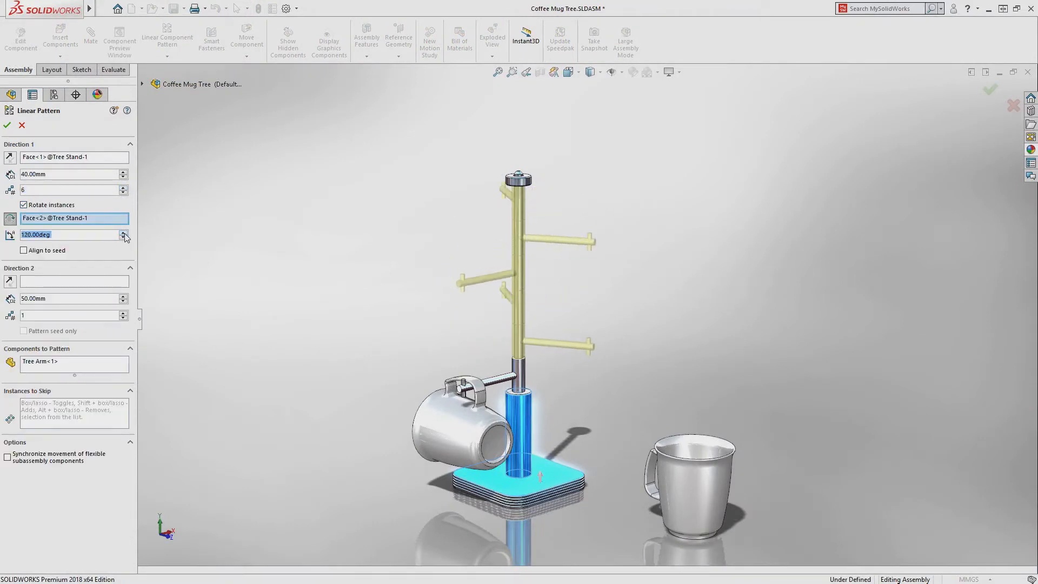
{"action": "left_click", "coordinate": [8, 125]}
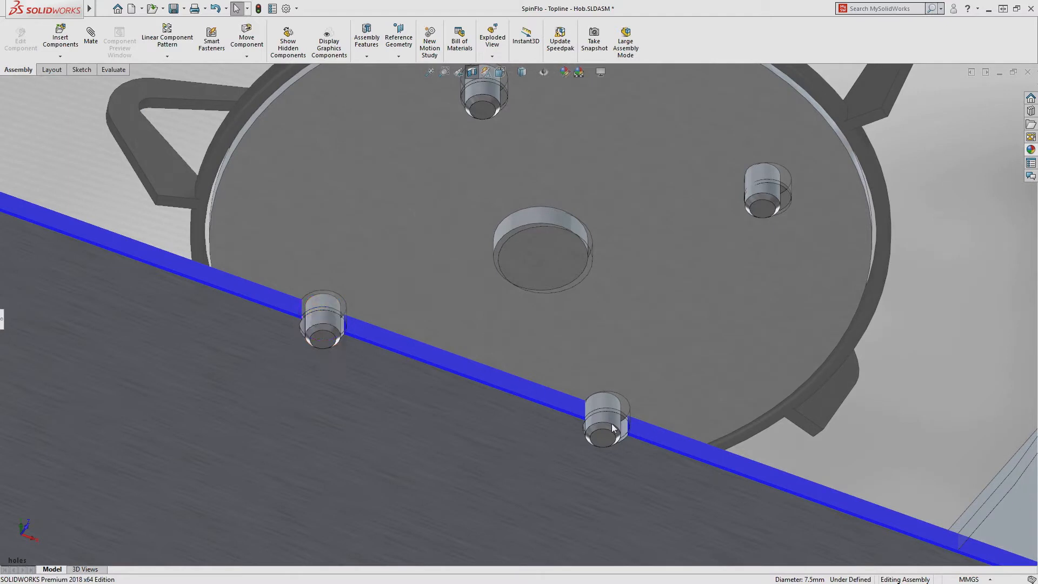
- Concentrically mate the peg to its hob hole, choosing Align this mate for the misalignment
{"action": "left_click", "coordinate": [602, 421]}
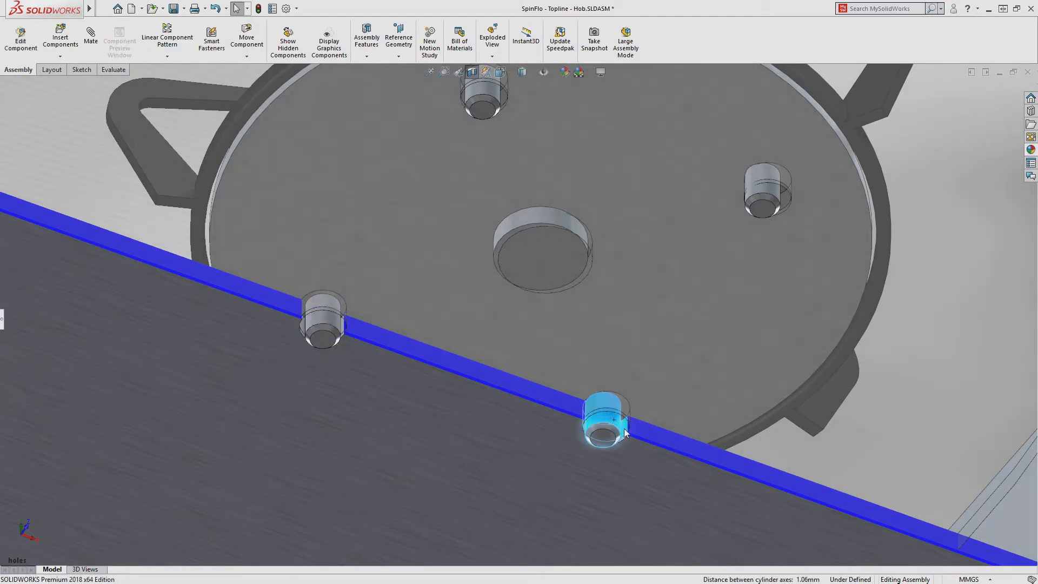
{"action": "left_click", "coordinate": [602, 421]}
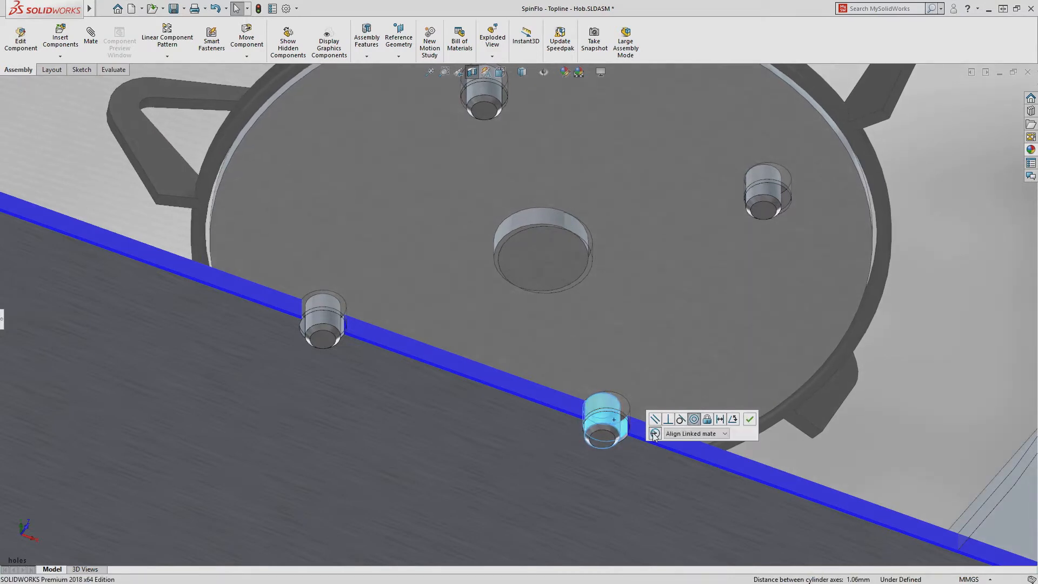
{"action": "left_click", "coordinate": [724, 432]}
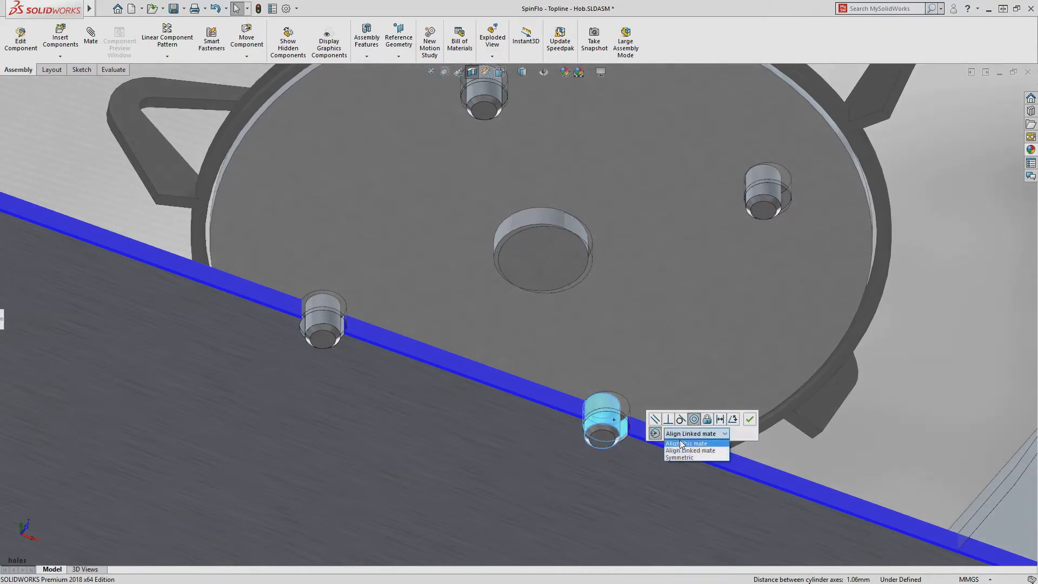
{"action": "left_click", "coordinate": [688, 443]}
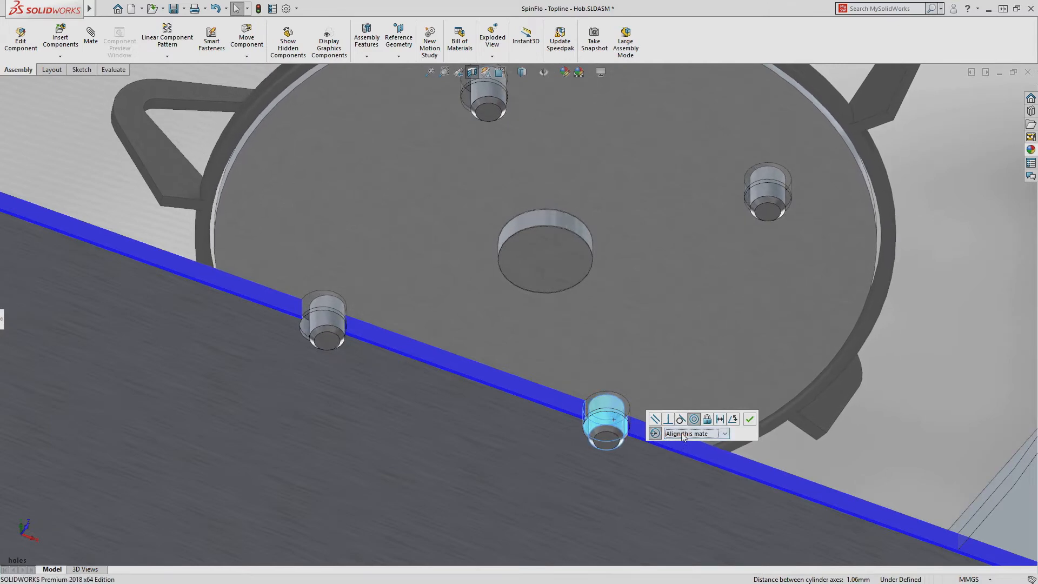
{"action": "left_click", "coordinate": [695, 433]}
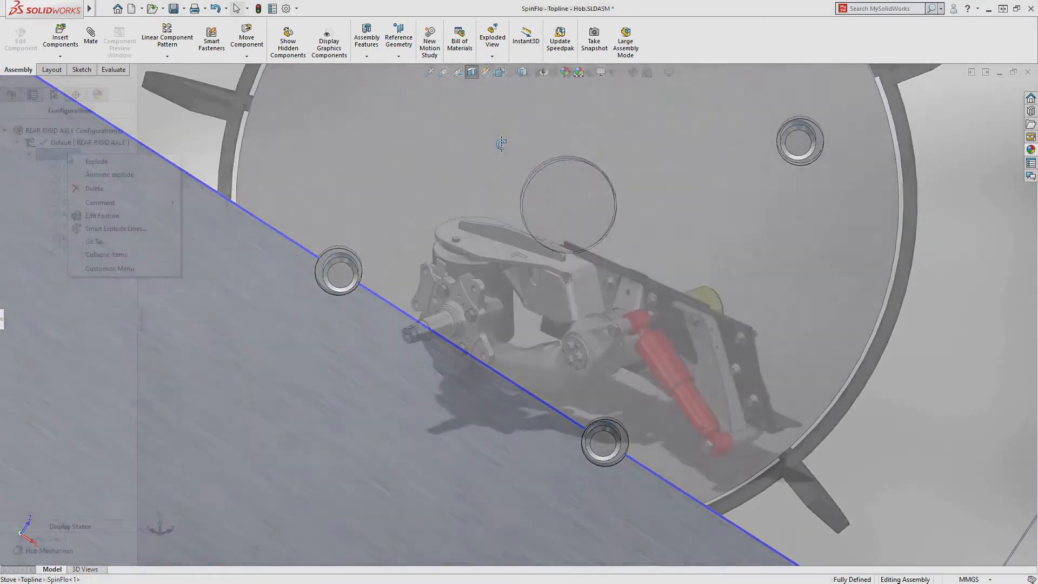
- Generate Smart Explode Lines for the rear axle's exploded view from the ConfigurationManager
{"action": "left_click", "coordinate": [96, 161]}
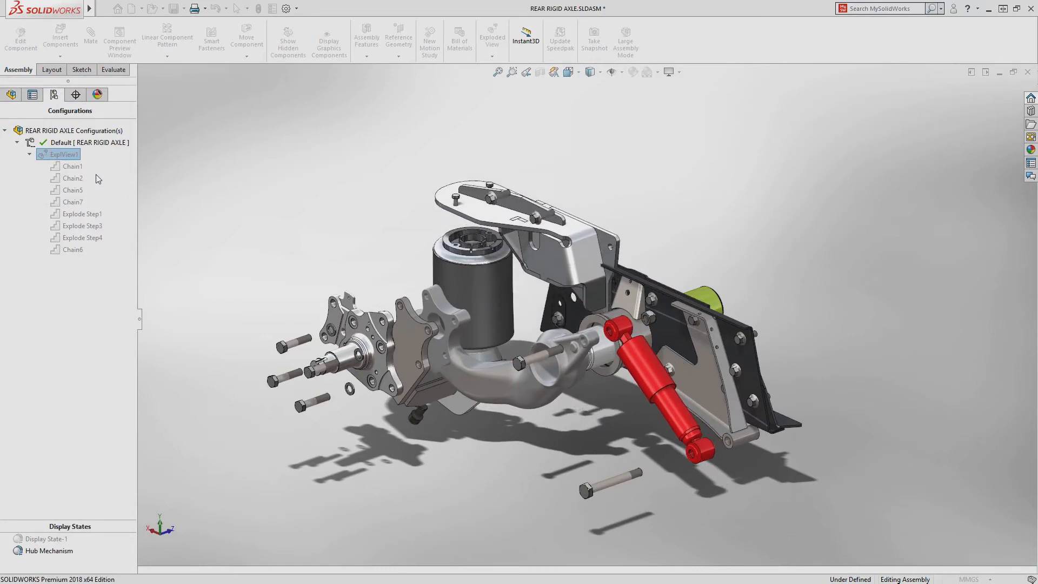
{"action": "right_click", "coordinate": [64, 155]}
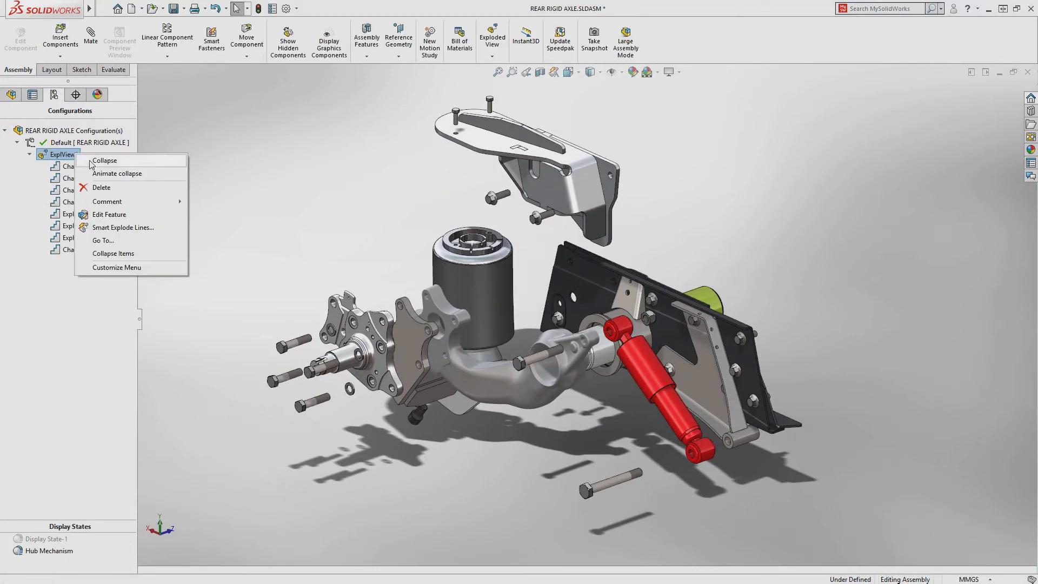
{"action": "left_click", "coordinate": [123, 227]}
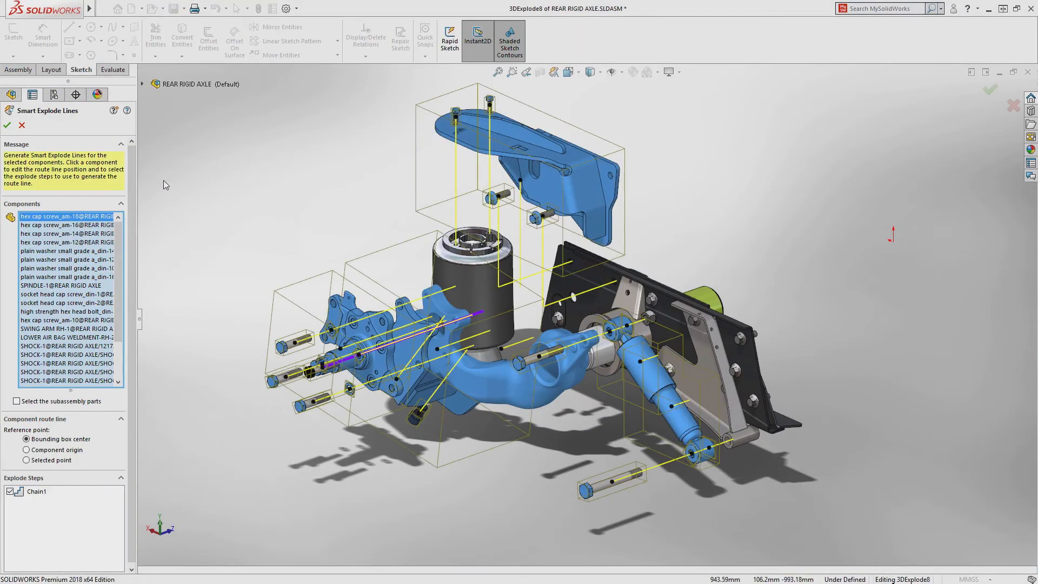